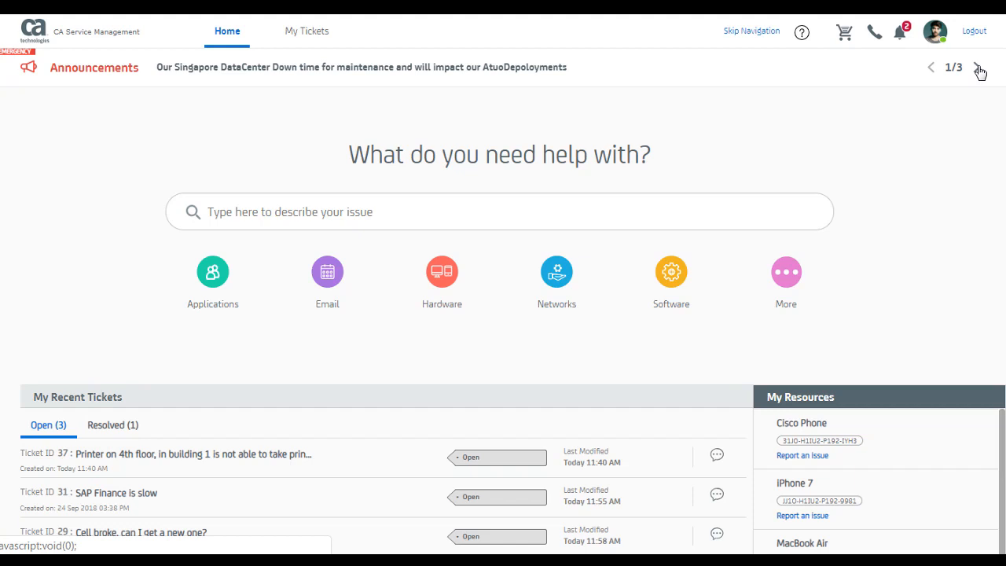
pyautogui.moveTo(857, 197)
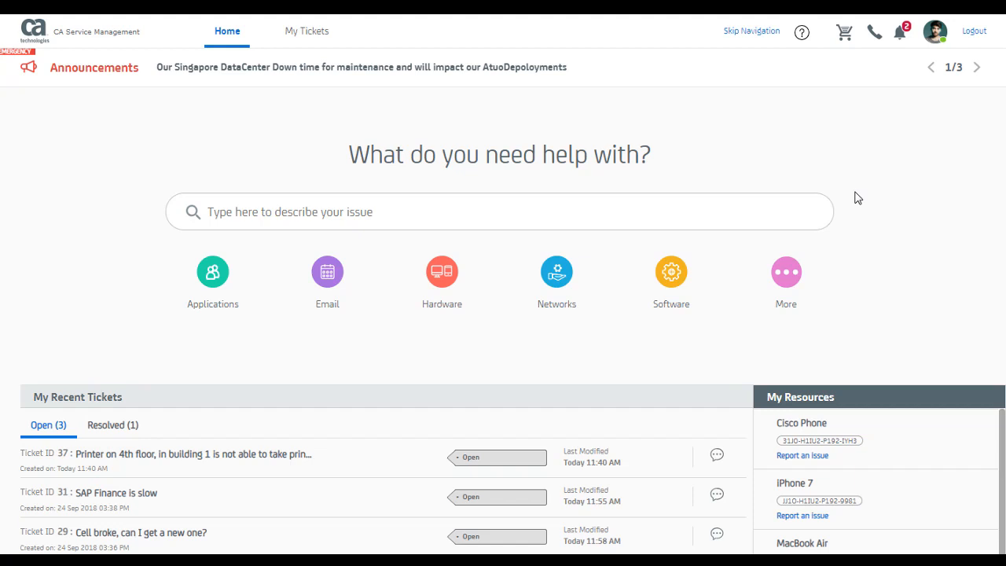
pyautogui.moveTo(886, 138)
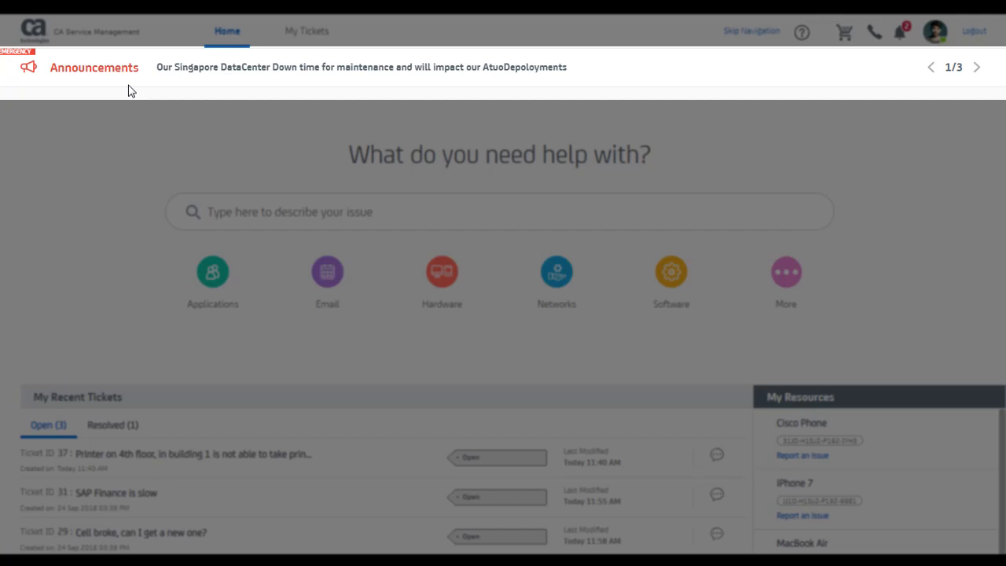
# Cycle through the portal announcements and review resolved and open recent tickets
pyautogui.click(978, 67)
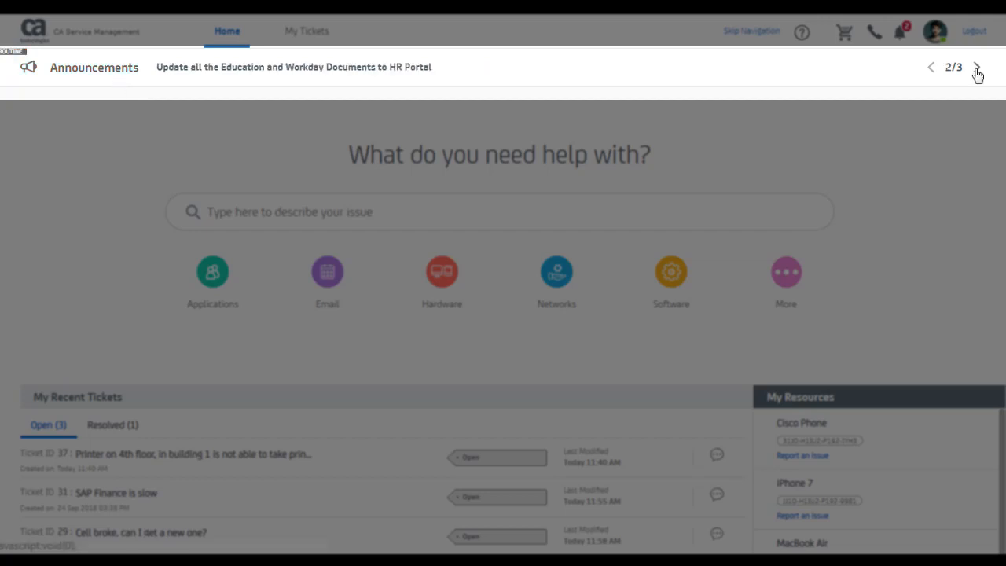
pyautogui.click(978, 66)
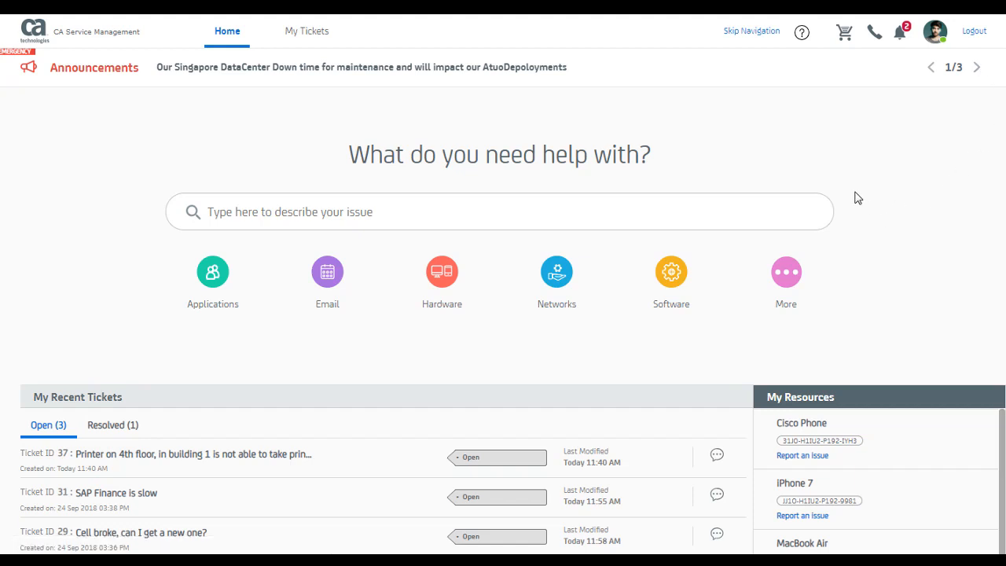
pyautogui.moveTo(887, 139)
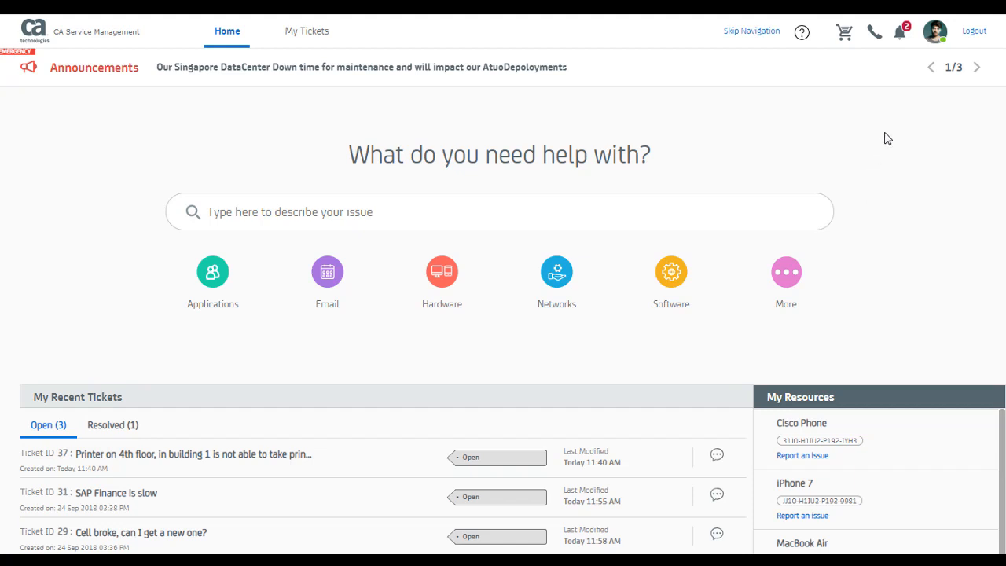
pyautogui.moveTo(135, 93)
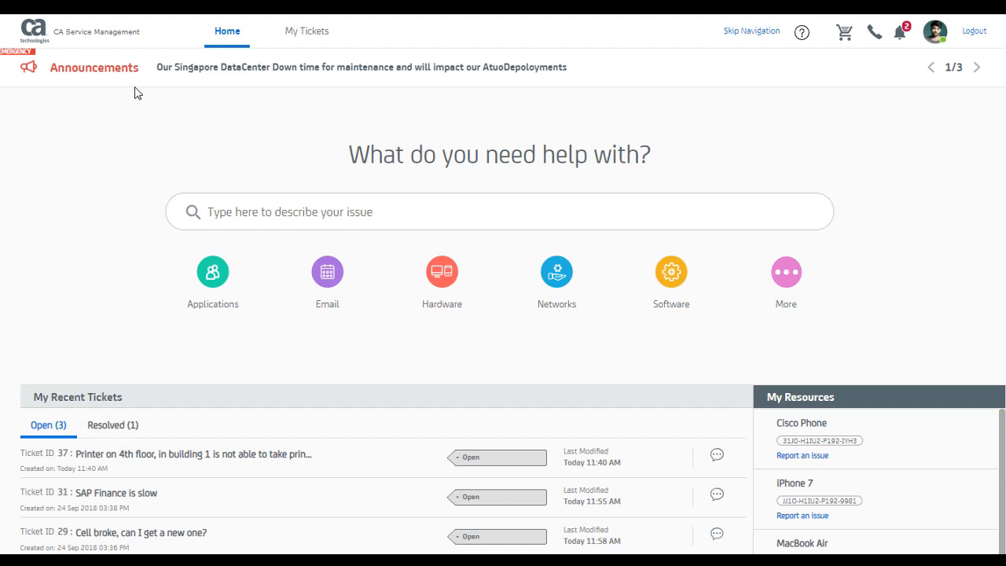
pyautogui.click(977, 67)
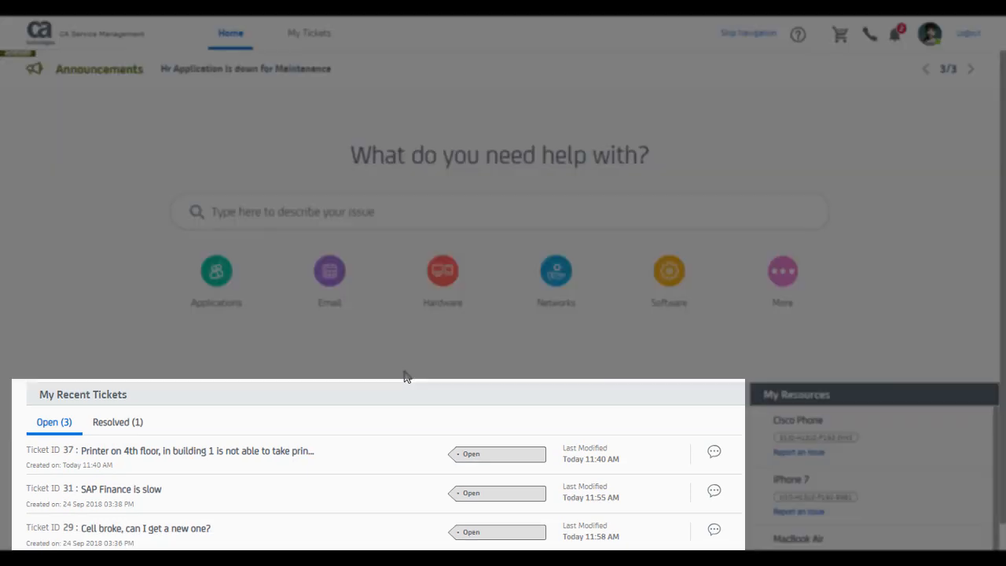
pyautogui.moveTo(118, 424)
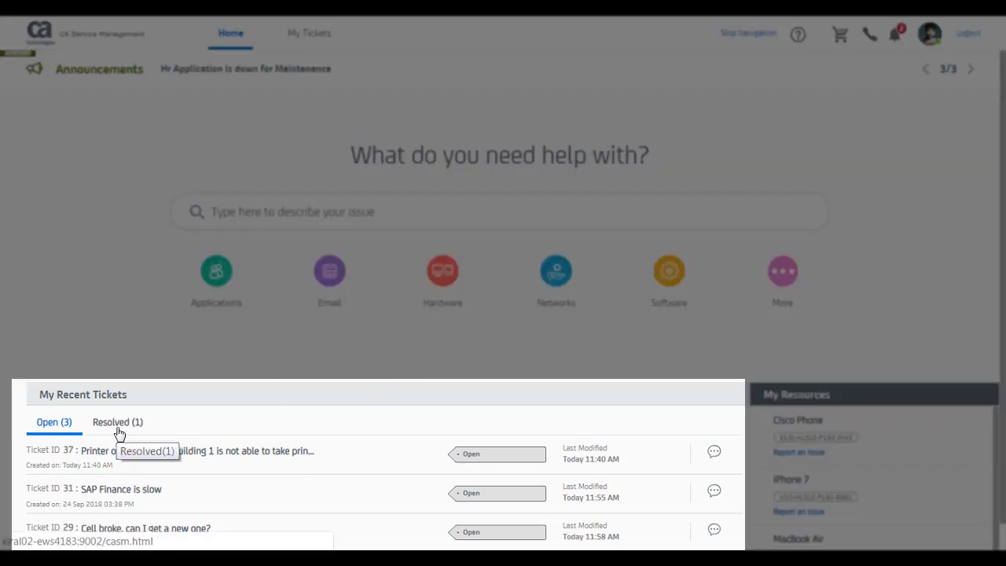
pyautogui.click(118, 422)
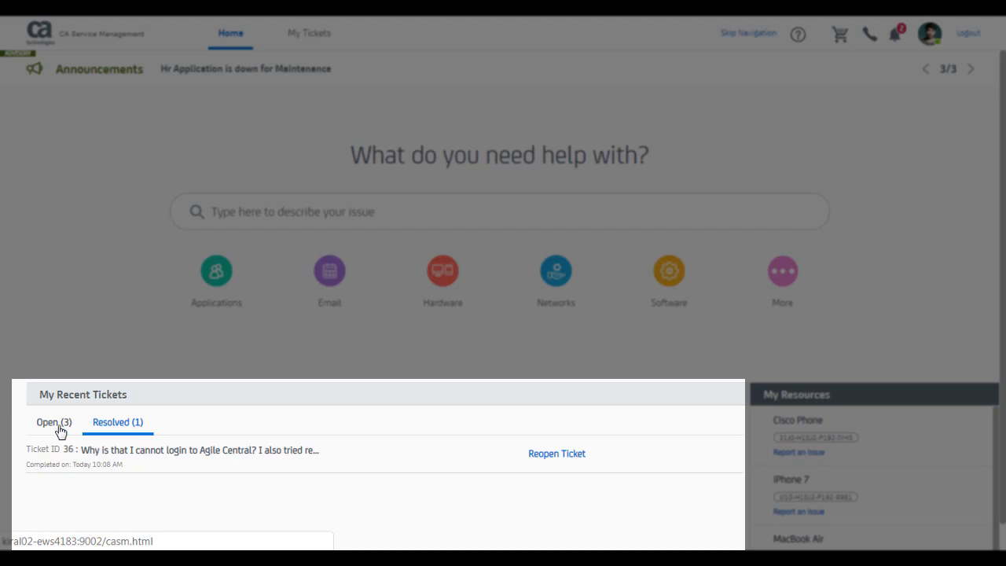
pyautogui.click(54, 422)
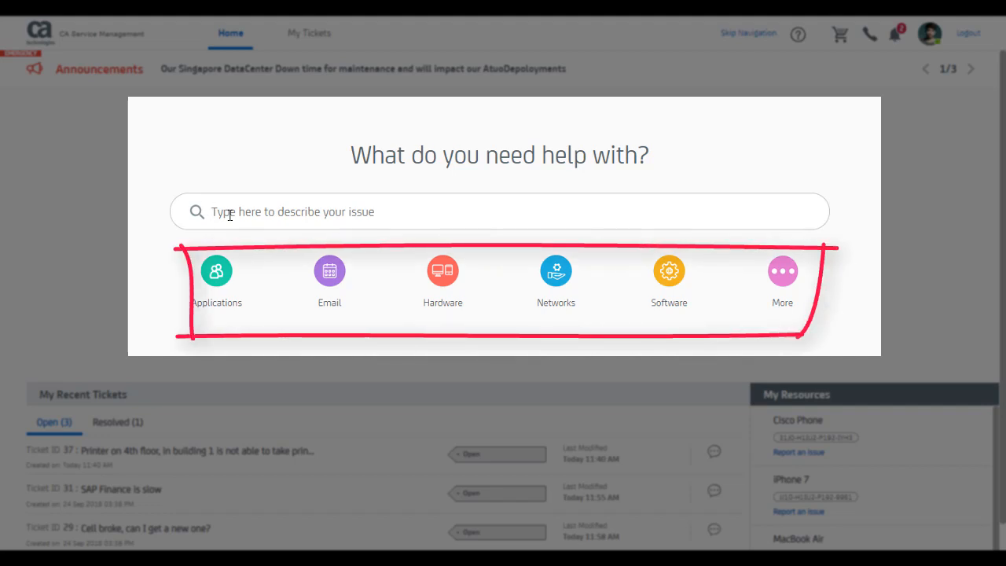
# Describe the issue as 'work wifi network not connecting' in the help search box
pyautogui.click(499, 212)
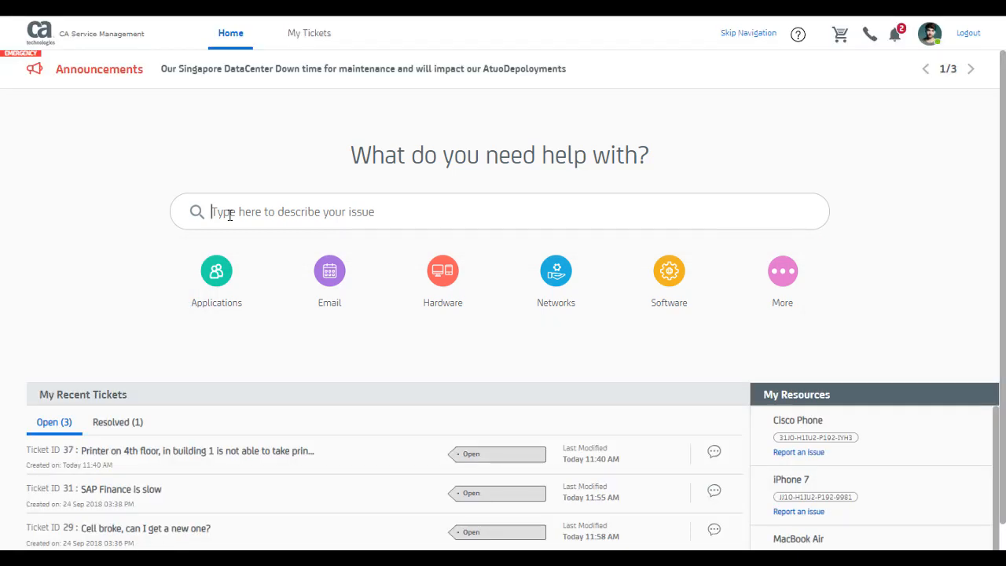
pyautogui.click(782, 272)
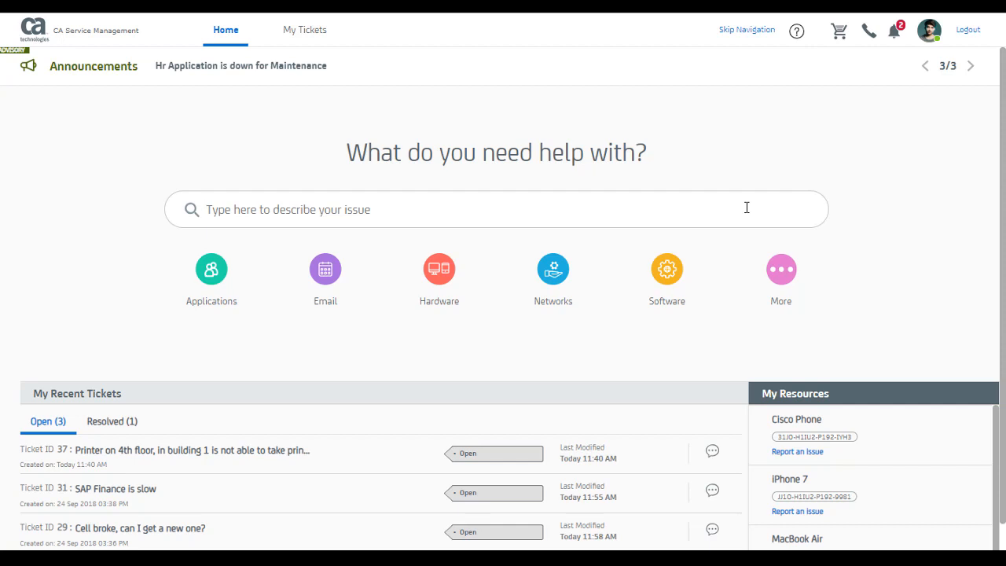
pyautogui.write('work wifi network not connecting')
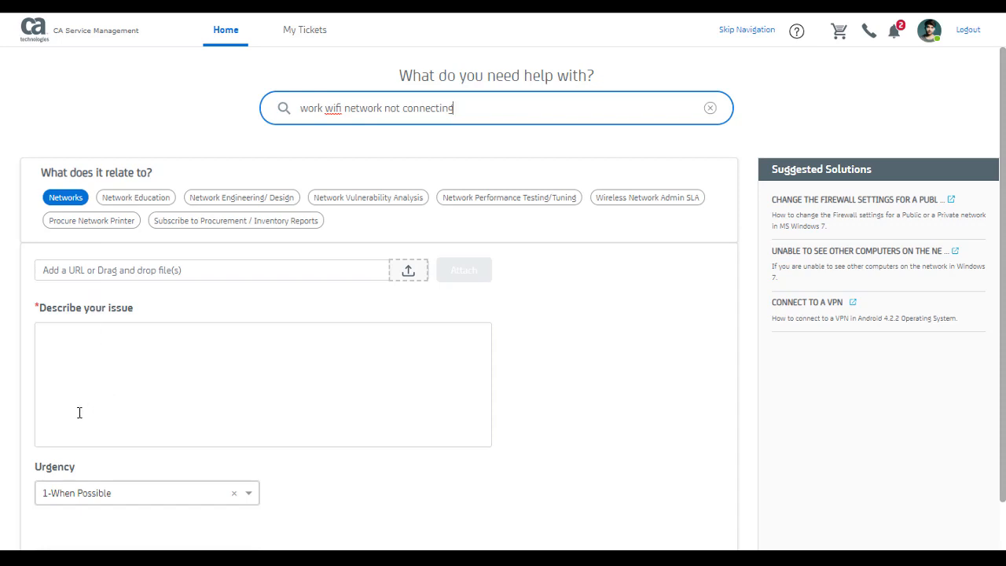
pyautogui.moveTo(474, 344)
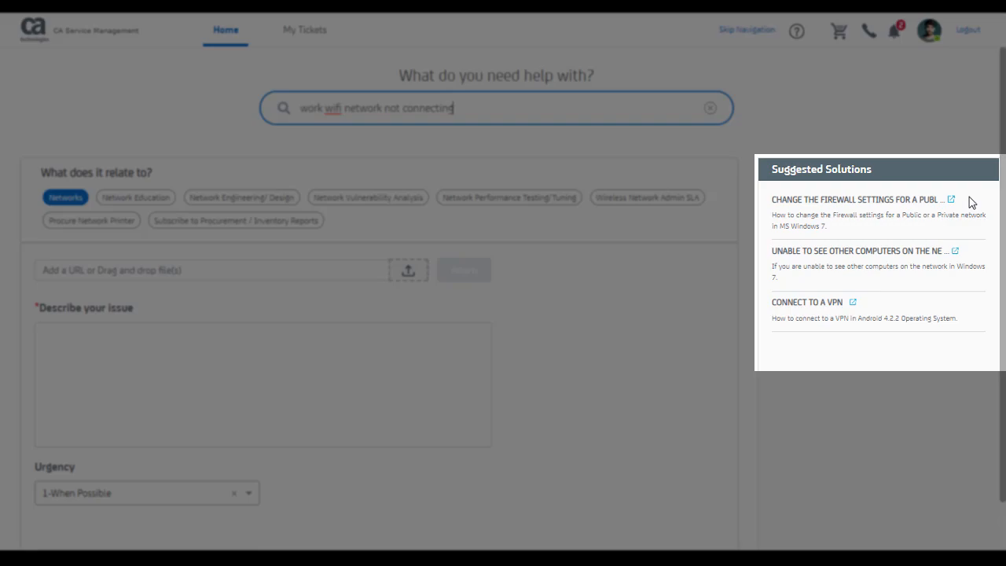
# Post a comment on the firewall settings article saying it resolved the issue
pyautogui.click(855, 200)
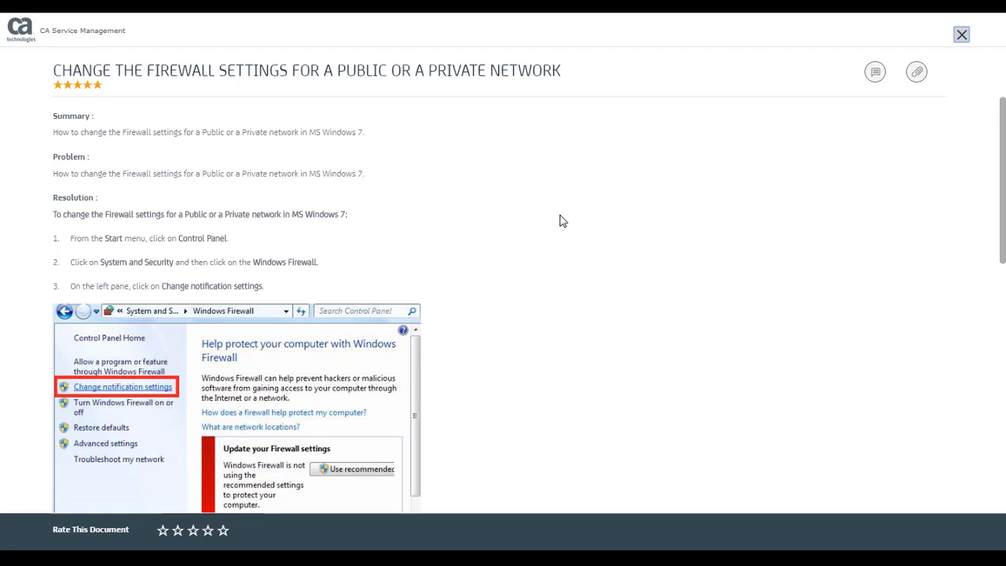
pyautogui.scroll(-3)
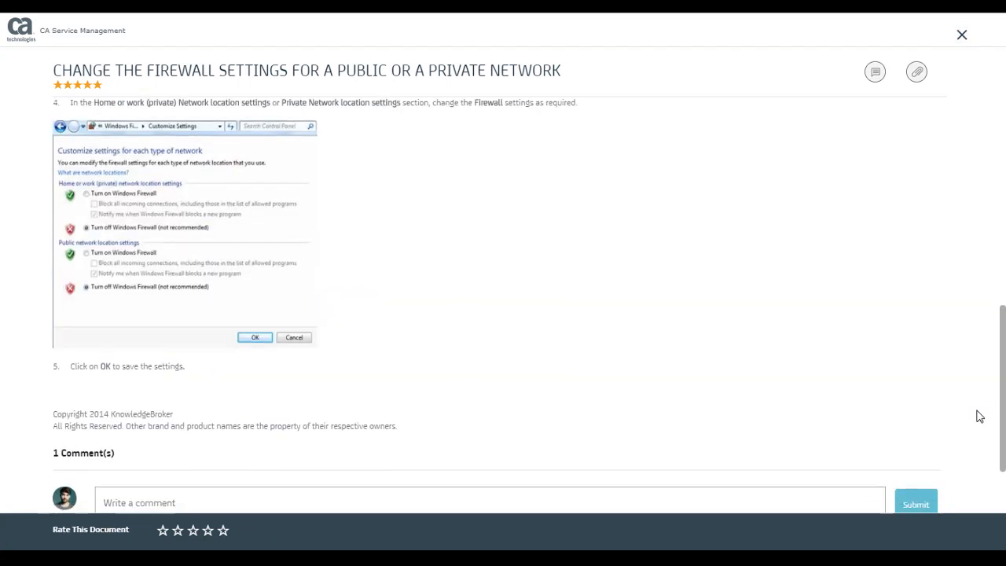
pyautogui.scroll(-3)
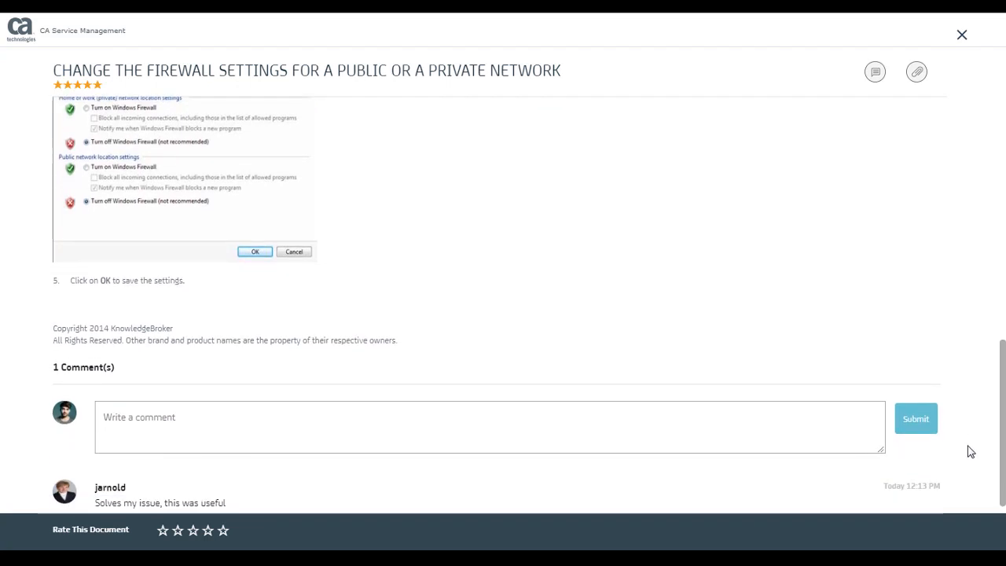
pyautogui.write('Thi')
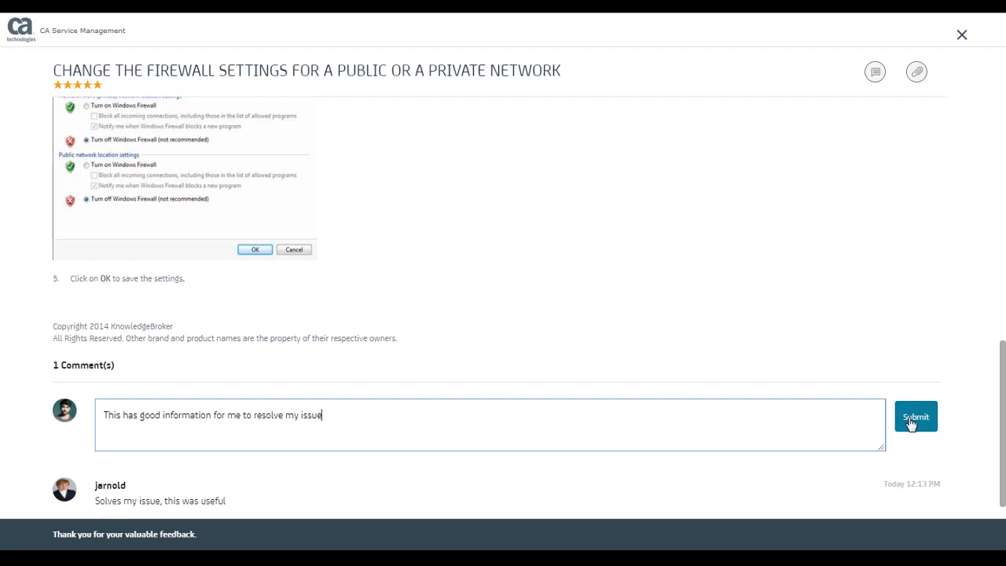
pyautogui.click(915, 416)
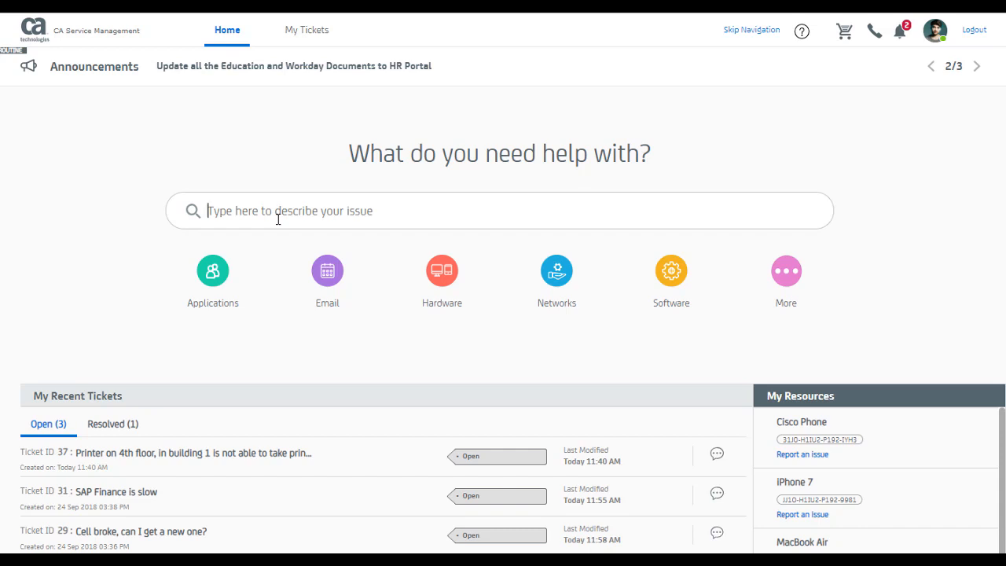
pyautogui.moveTo(327, 270)
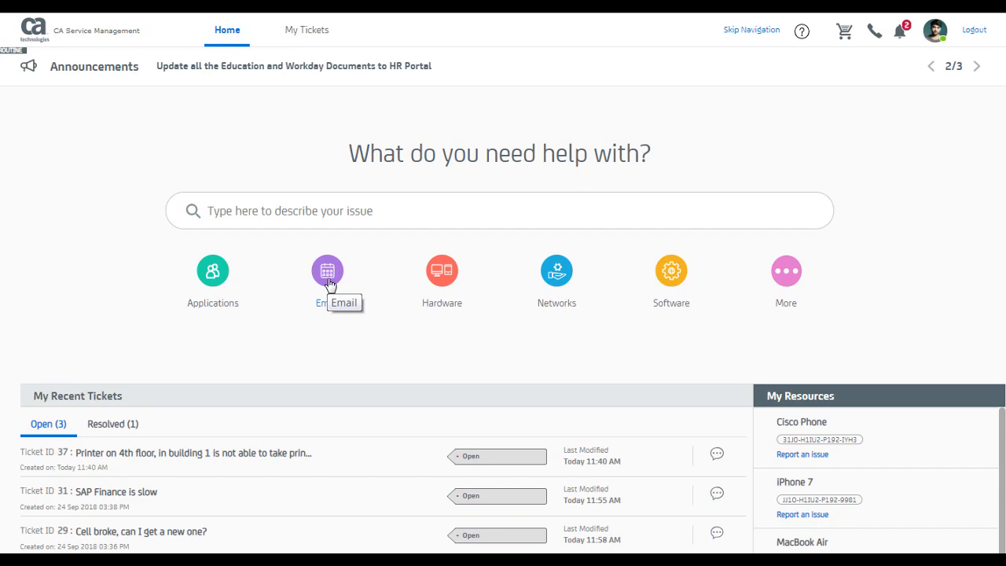
# Submit an Email ticket about not receiving emails since yesterday, urgency 3-Quickly
pyautogui.click(327, 271)
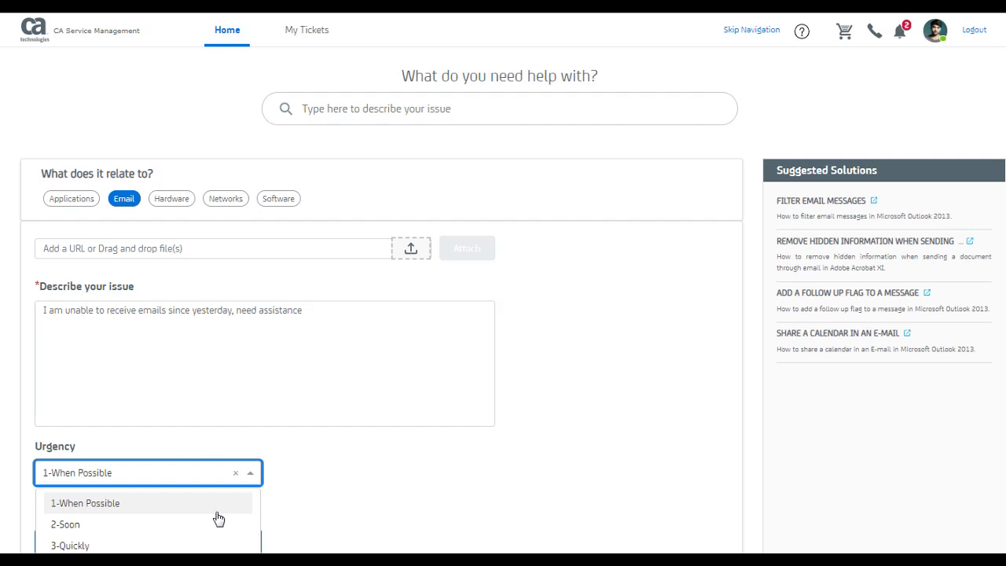
pyautogui.click(70, 544)
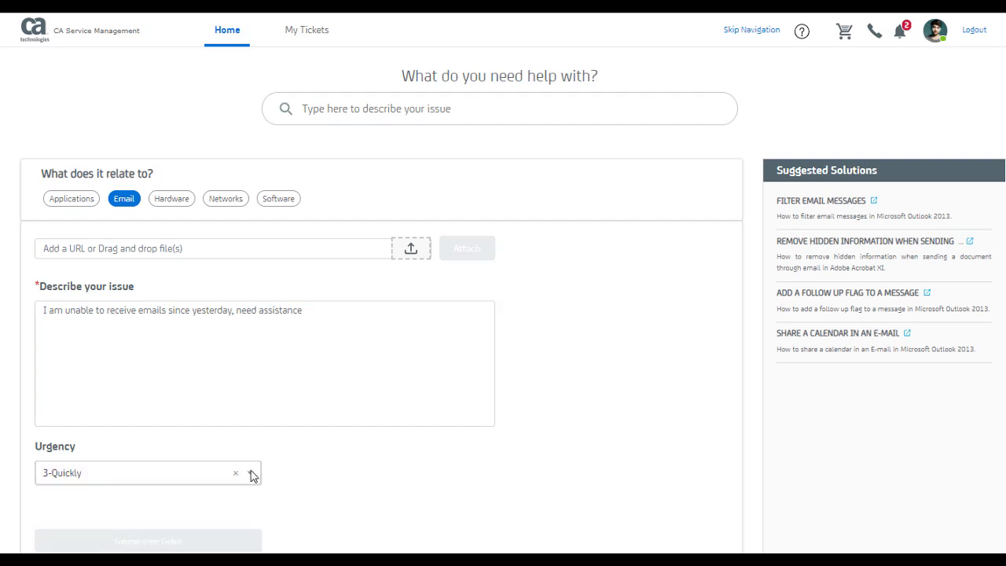
pyautogui.click(147, 541)
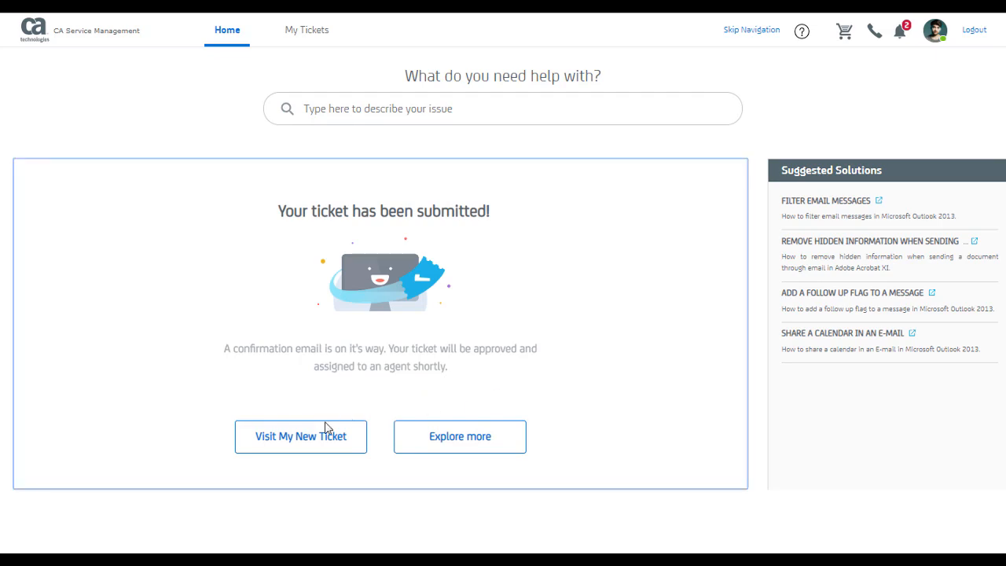
# Open ticket 43 and start a Help Desk chat from its Contact panel
pyautogui.click(300, 436)
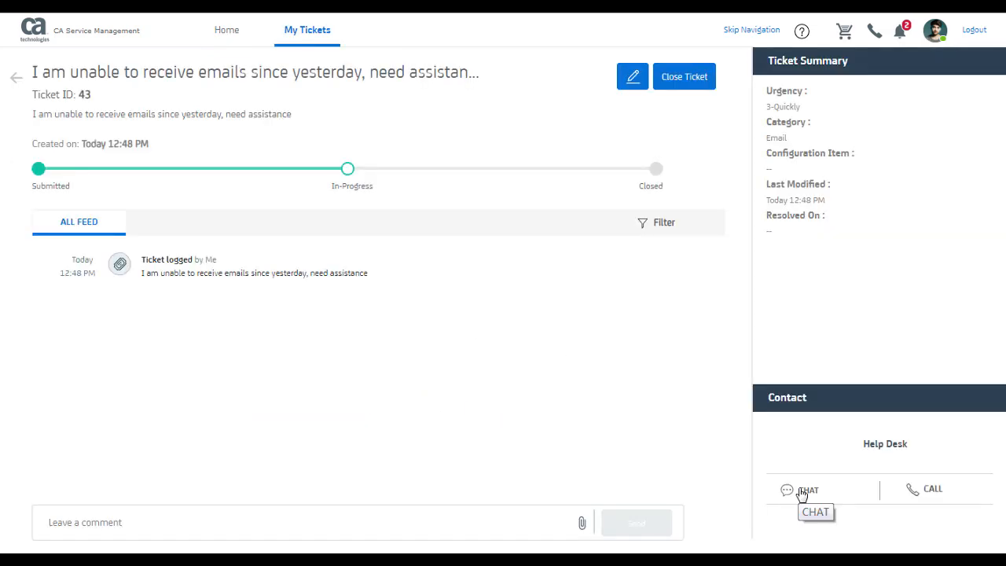
pyautogui.click(808, 489)
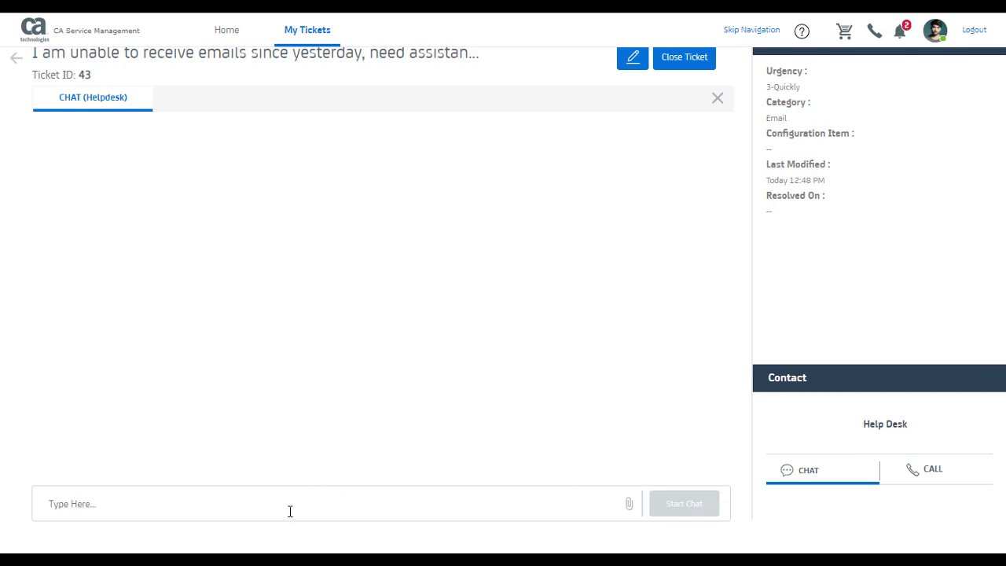
# Chat with the help desk about missing emails since yesterday, then close the ended chat
pyautogui.write('Hi, I n')
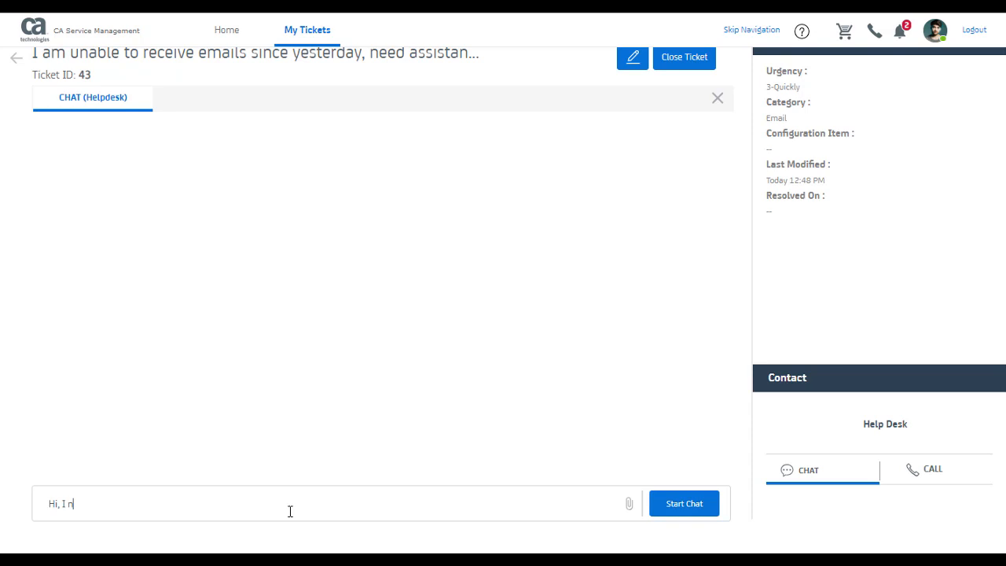
pyautogui.click(683, 503)
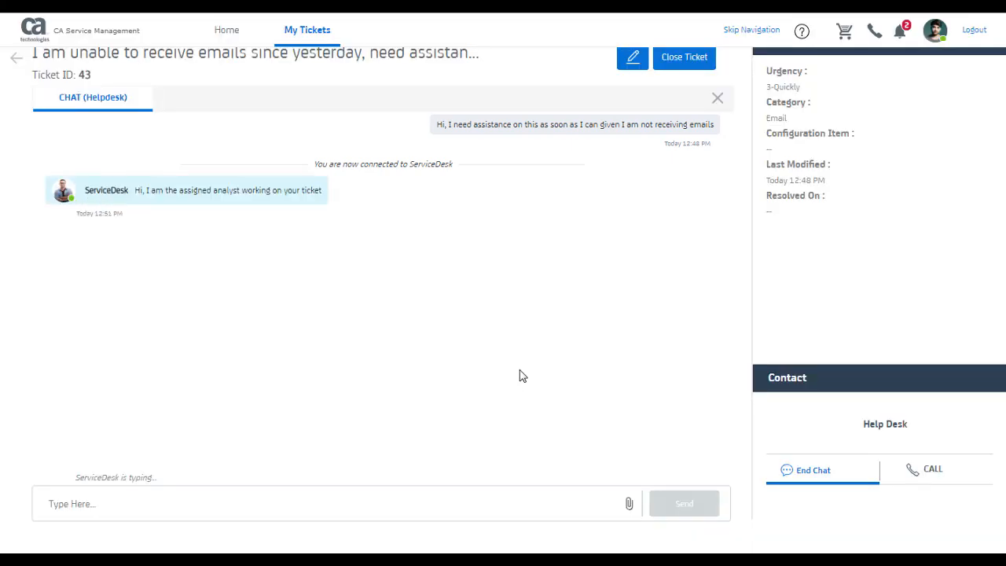
pyautogui.write('I am unable to get emails since yesterda')
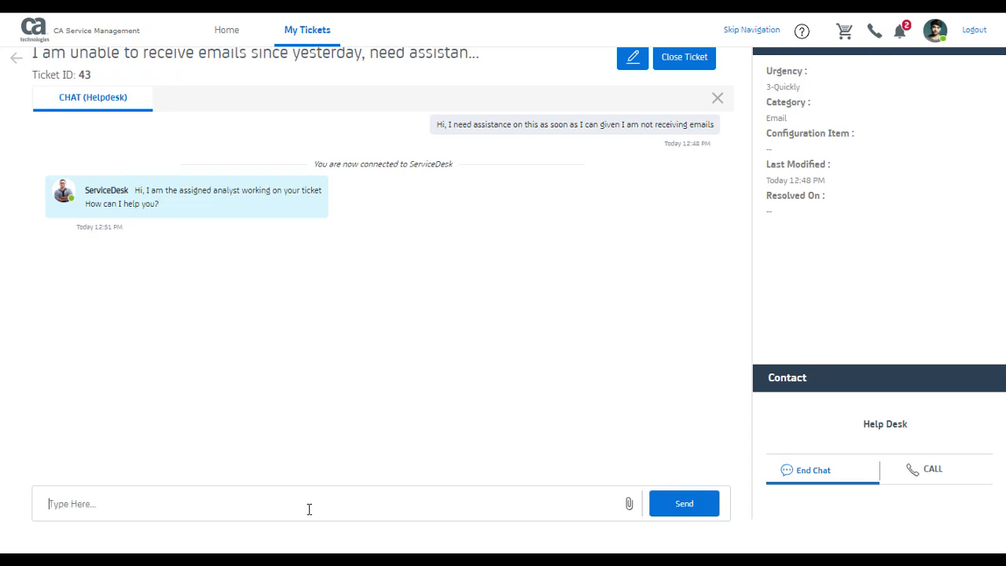
pyautogui.click(683, 503)
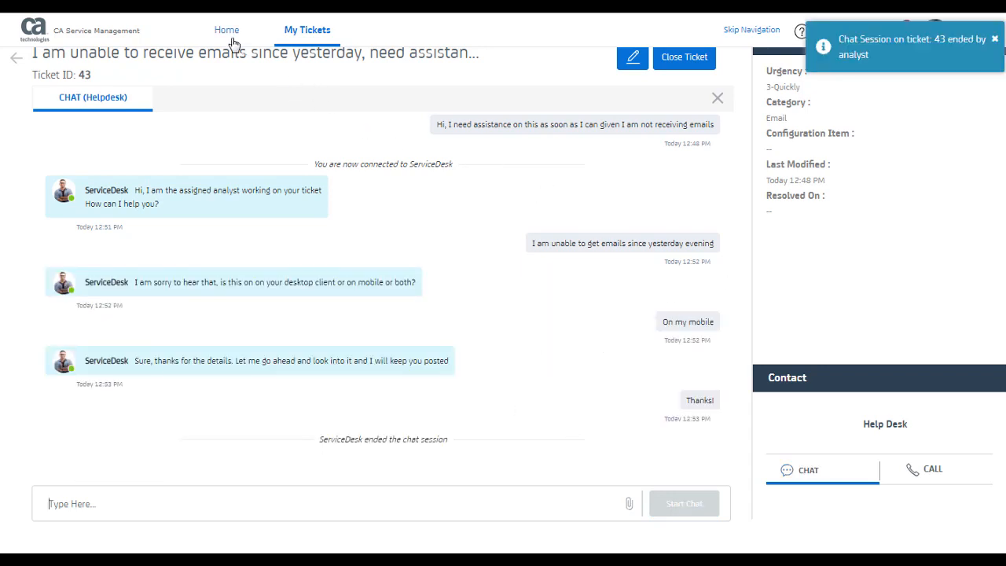
pyautogui.click(227, 30)
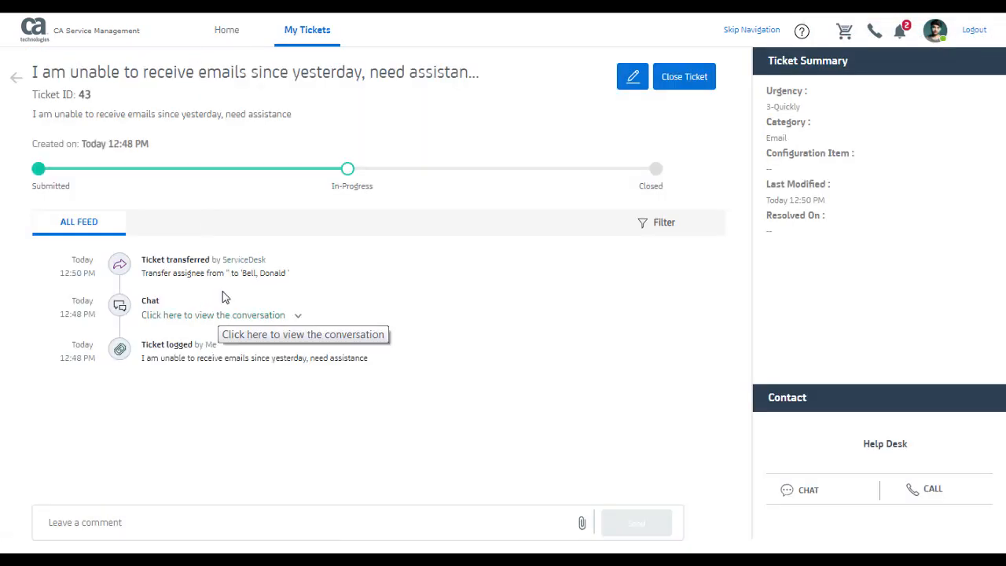
# Return to the portal Home page showing ticket 43 in open recent tickets
pyautogui.click(226, 30)
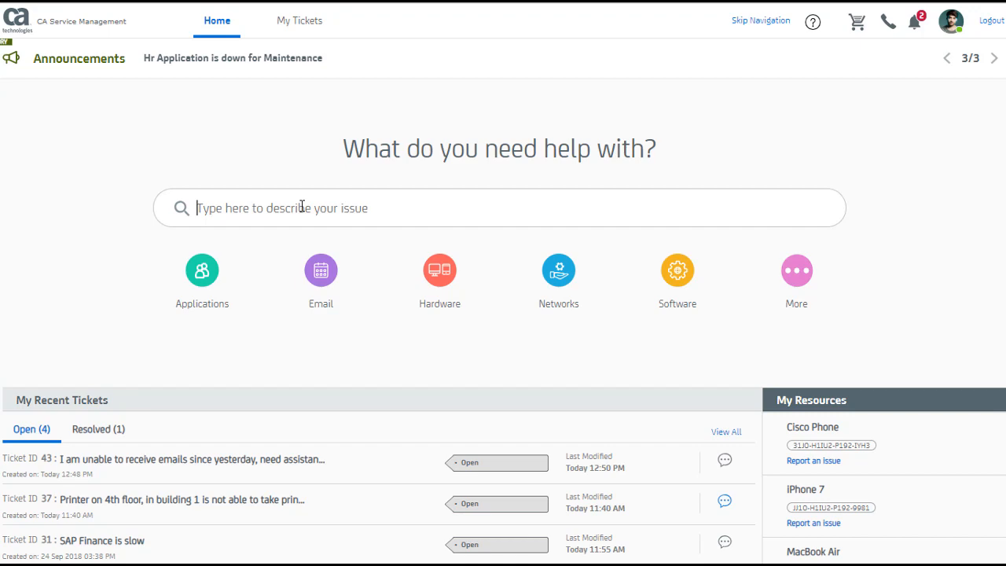
# Search 'need a new laptop' and add the standard laptop with accessories to the cart
pyautogui.write('need a new laptop')
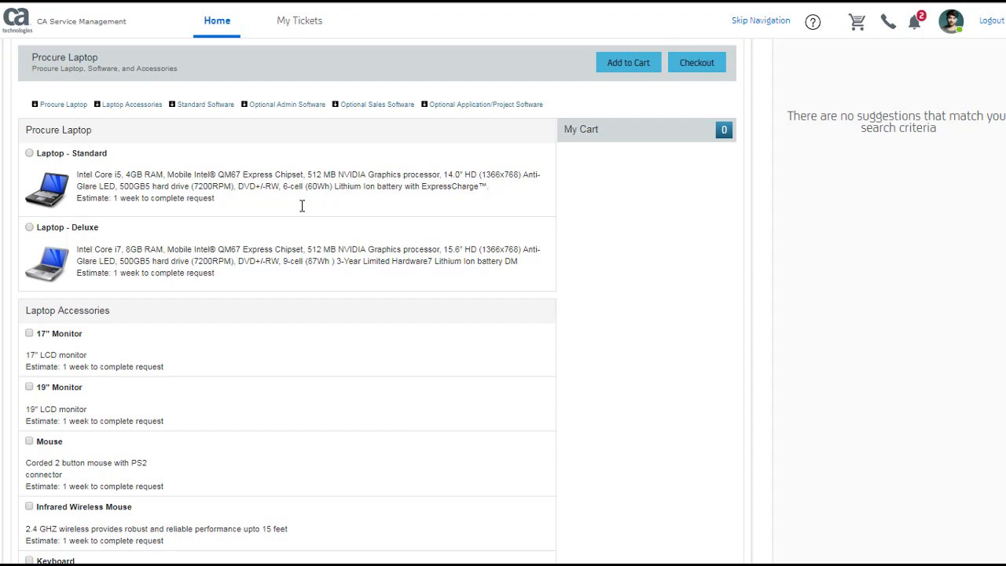
pyautogui.moveTo(276, 346)
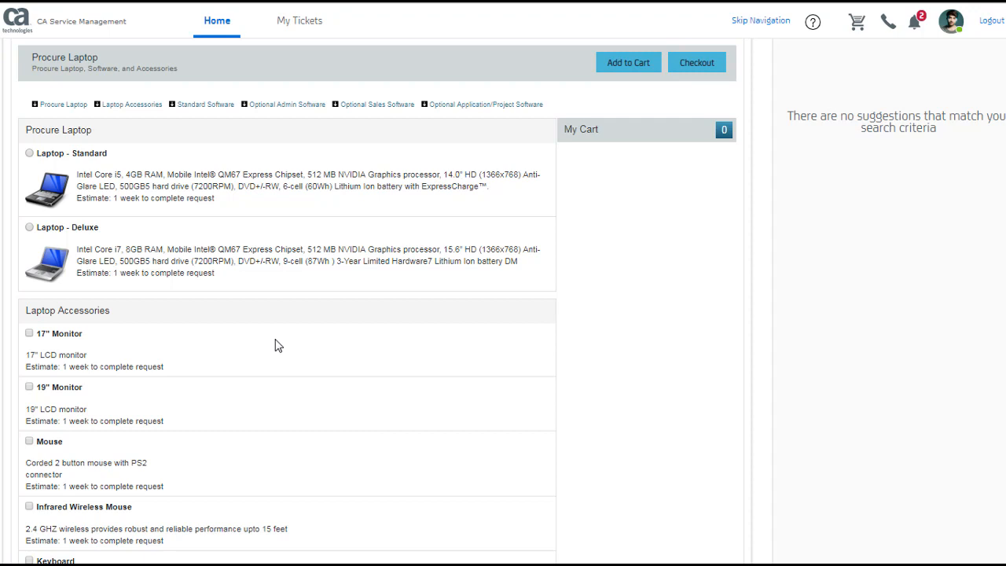
pyautogui.moveTo(156, 313)
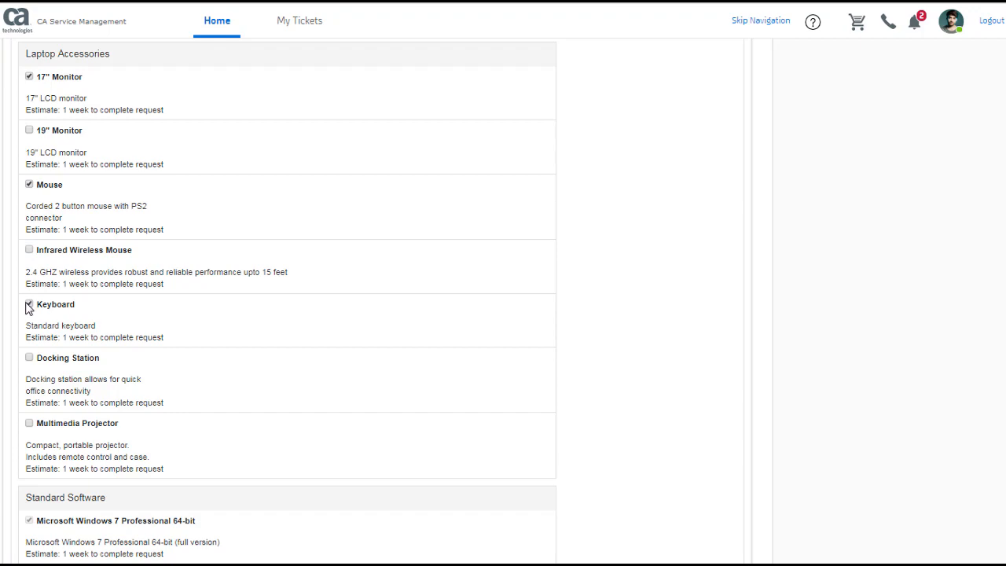
pyautogui.scroll(-3)
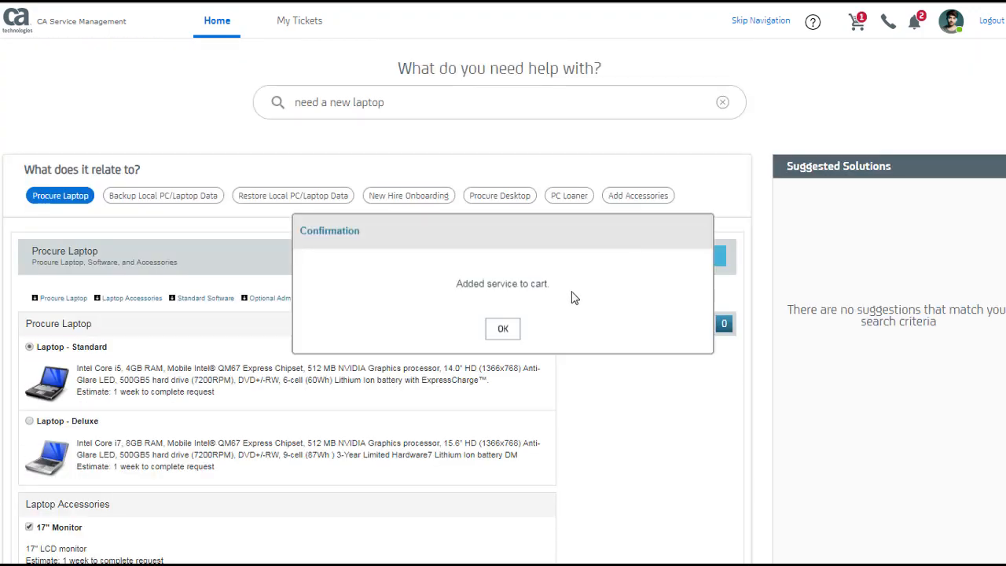
pyautogui.click(502, 328)
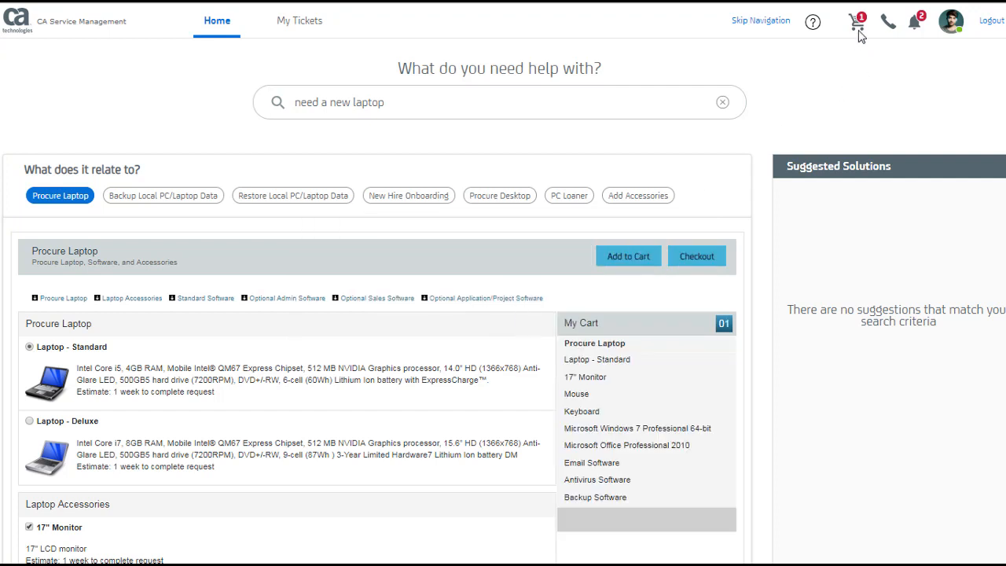
pyautogui.moveTo(873, 19)
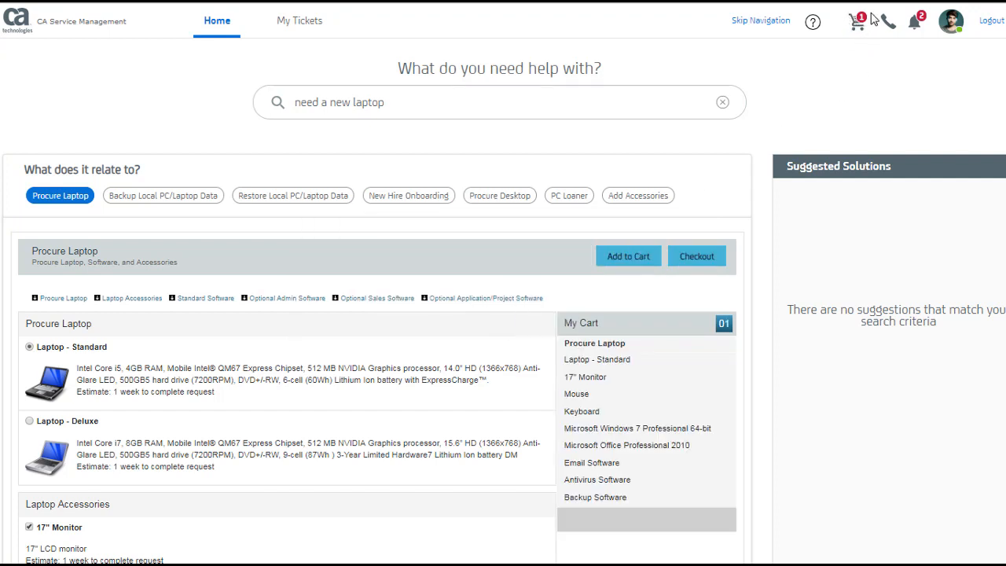
# Check out and submit the laptop order, acknowledging the confirmation
pyautogui.click(696, 255)
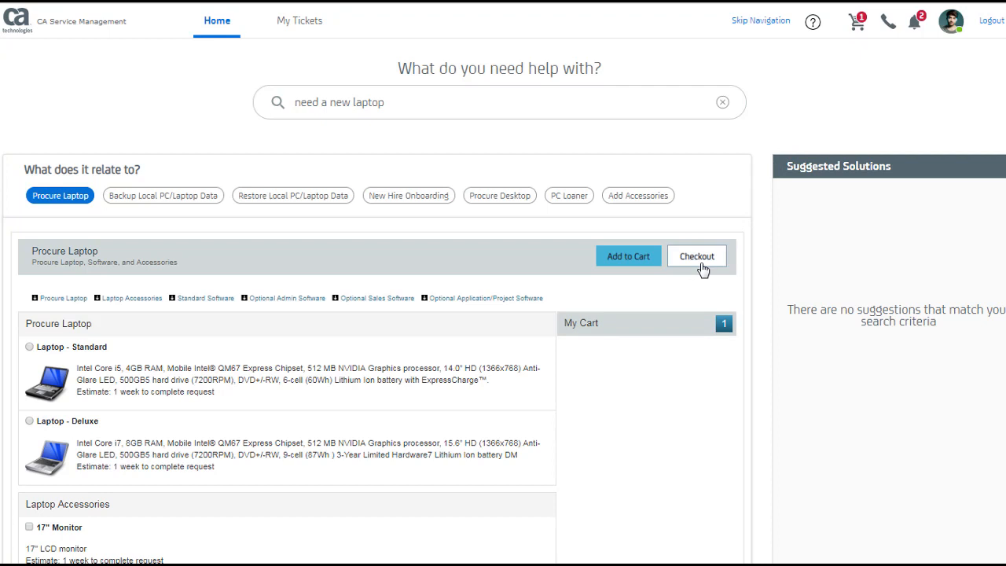
pyautogui.click(696, 255)
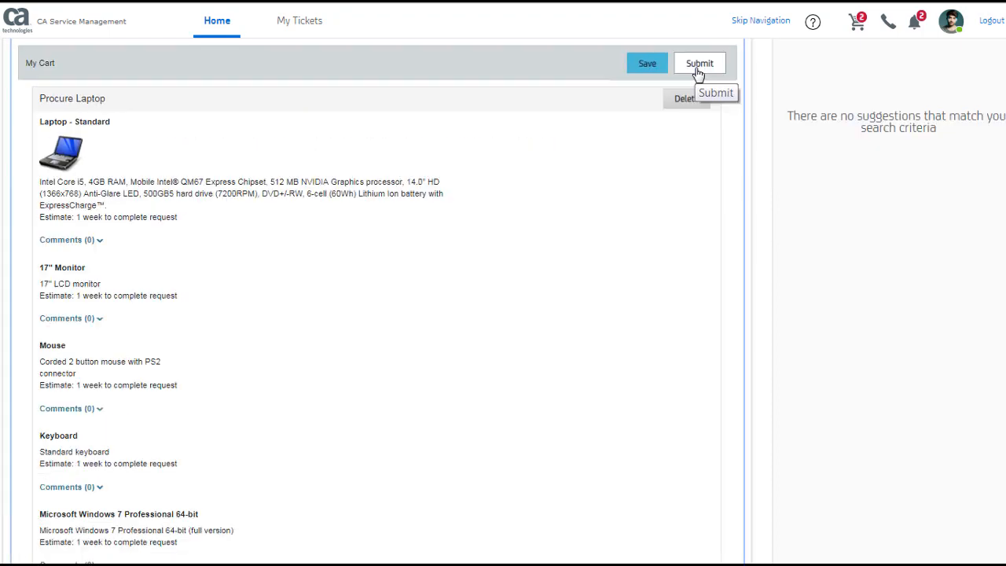
pyautogui.click(699, 63)
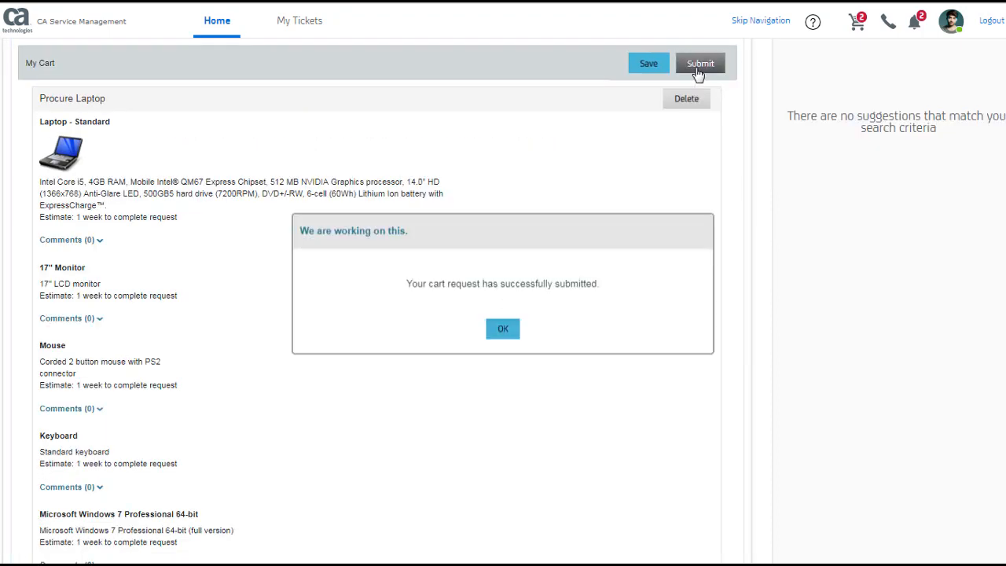
pyautogui.click(502, 328)
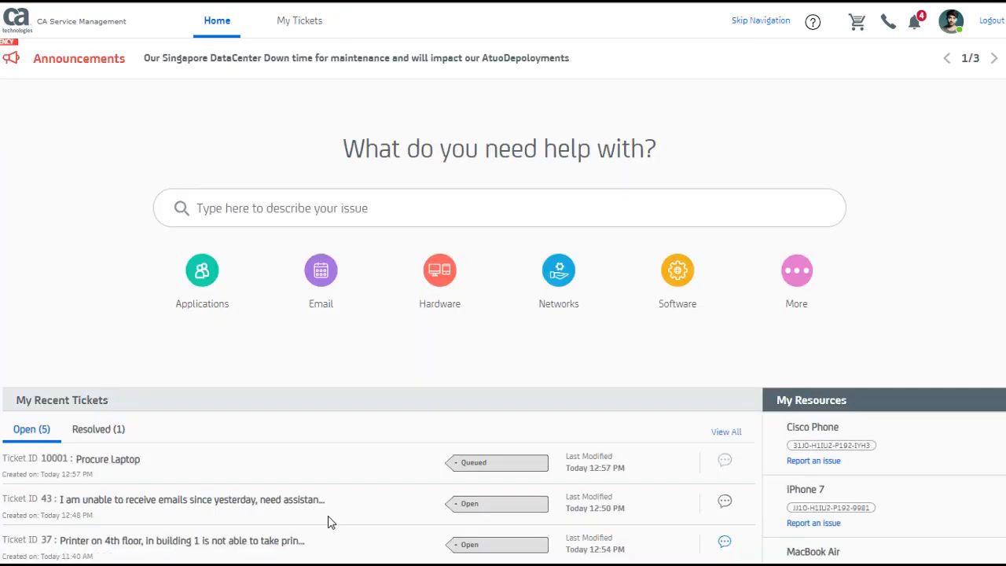
pyautogui.moveTo(205, 489)
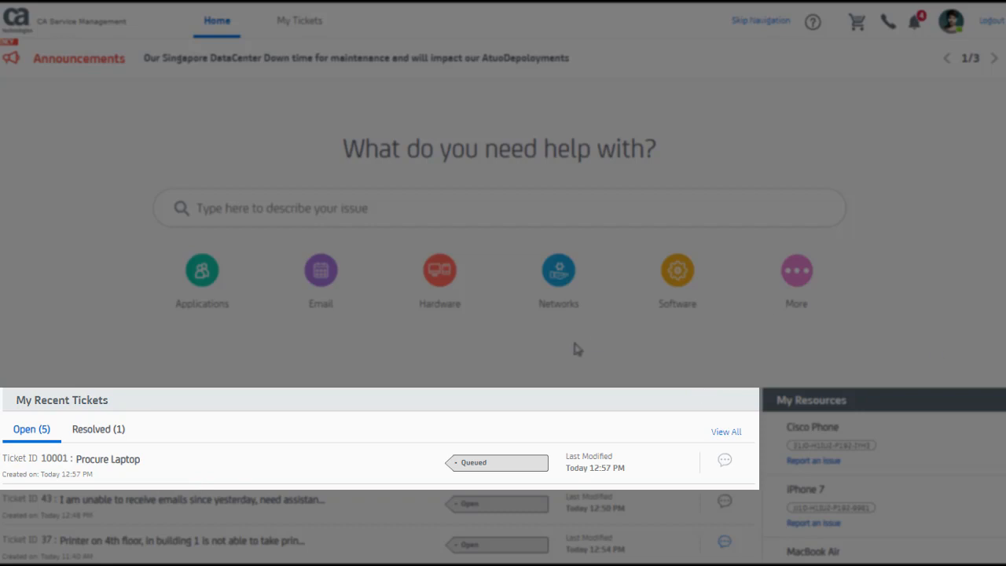
pyautogui.moveTo(203, 489)
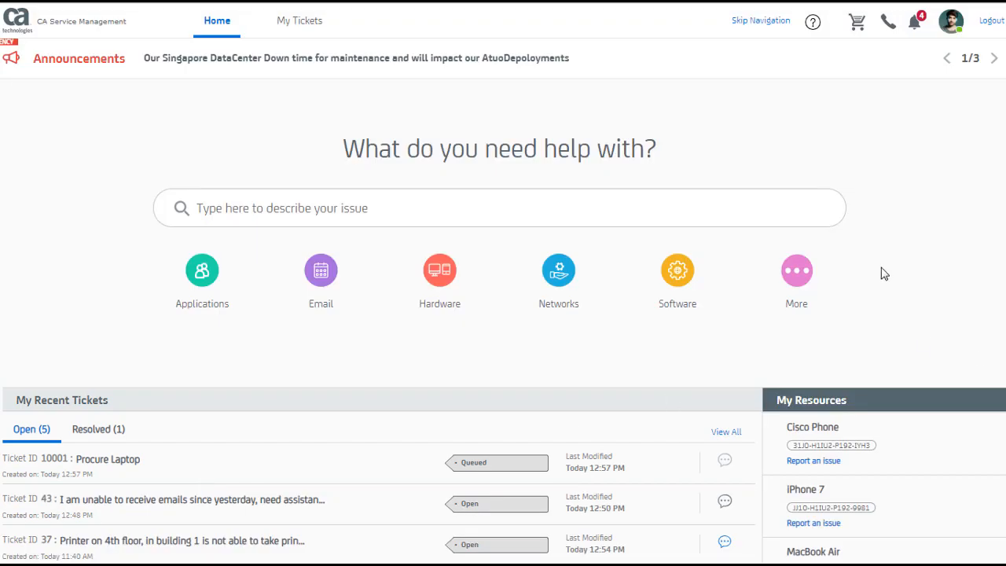
pyautogui.moveTo(578, 349)
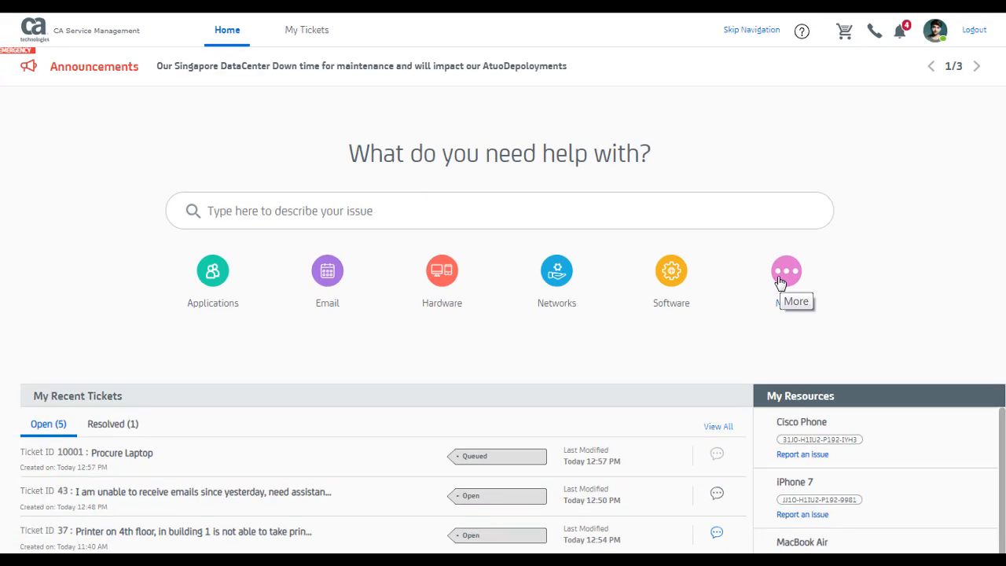
pyautogui.click(786, 271)
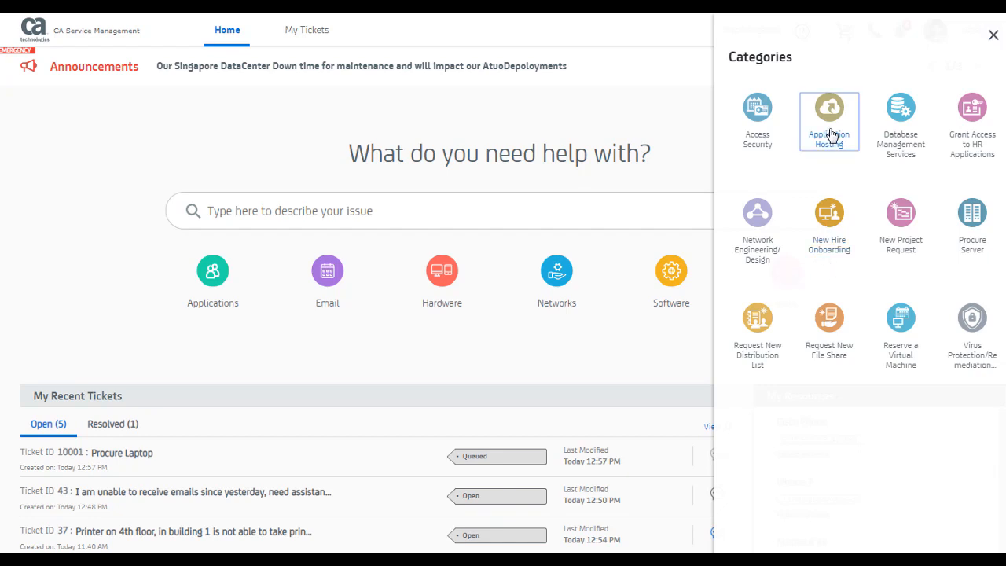
pyautogui.click(829, 114)
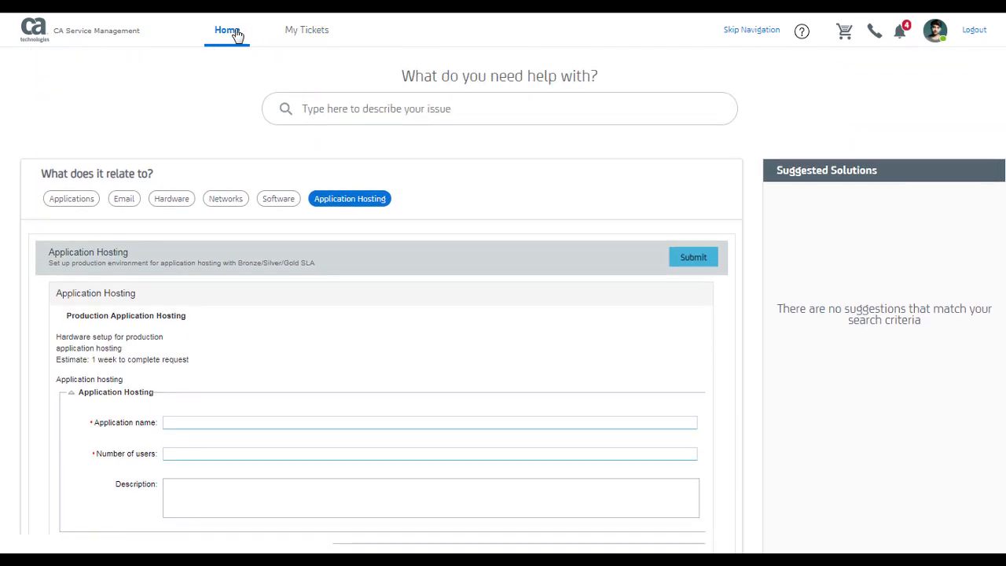
pyautogui.click(227, 30)
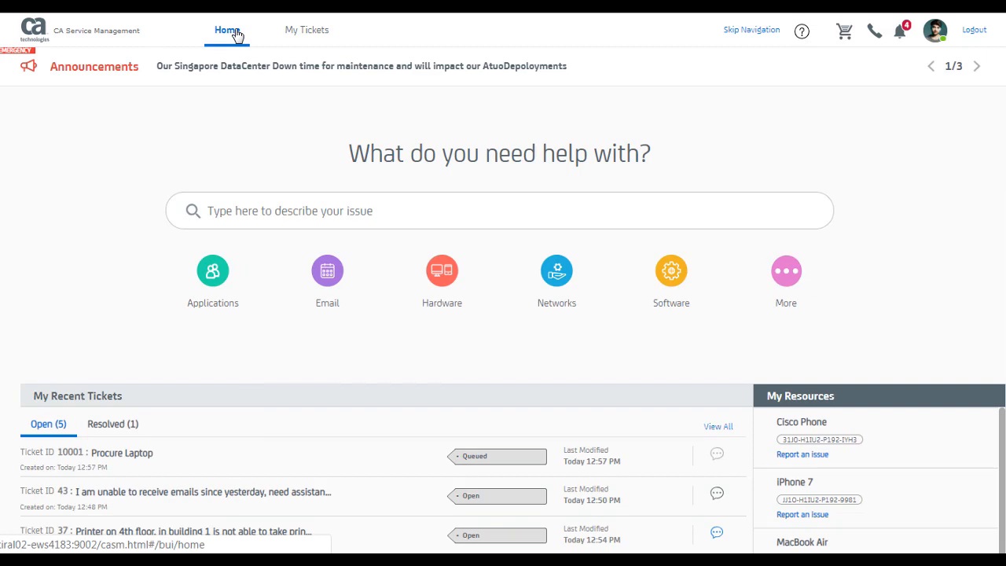